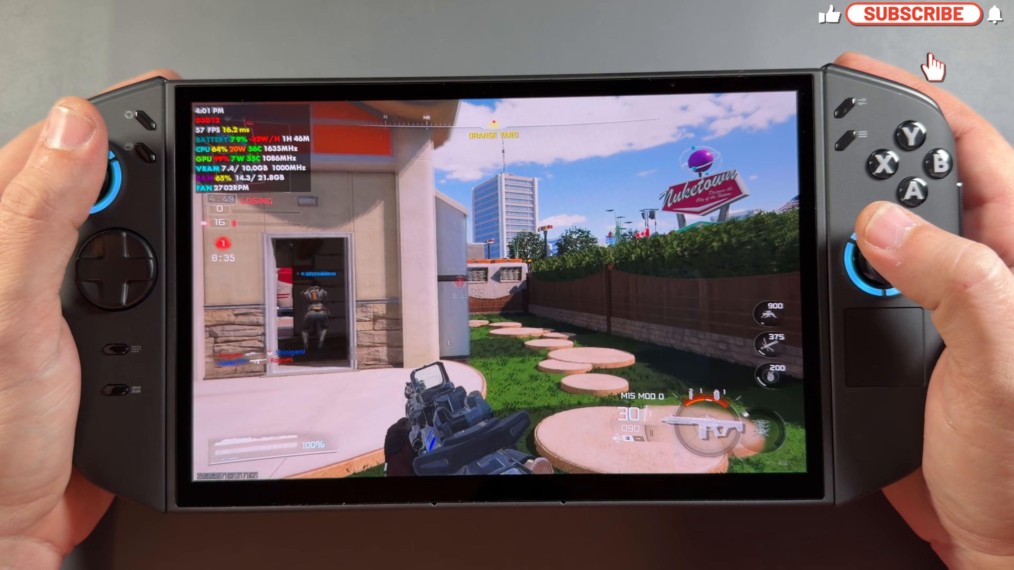
Bring up the Legion Space home panel listing Cyberpunk 2077, MARVEL Cosmic Invasion and Battlefield 6
click(912, 14)
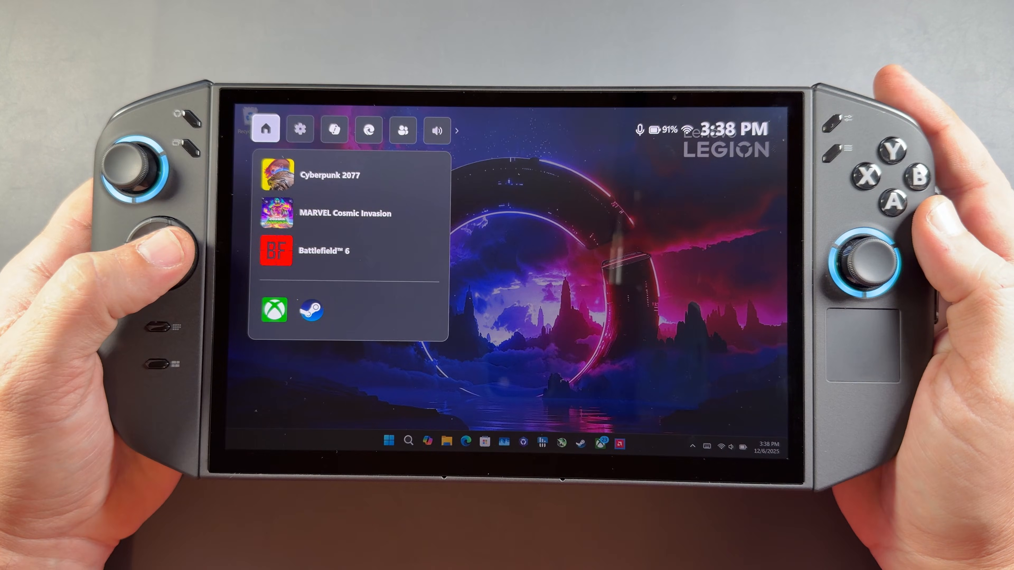
In the Gaming widget's Quick tiles, set the performance overlay to Basic
click(401, 136)
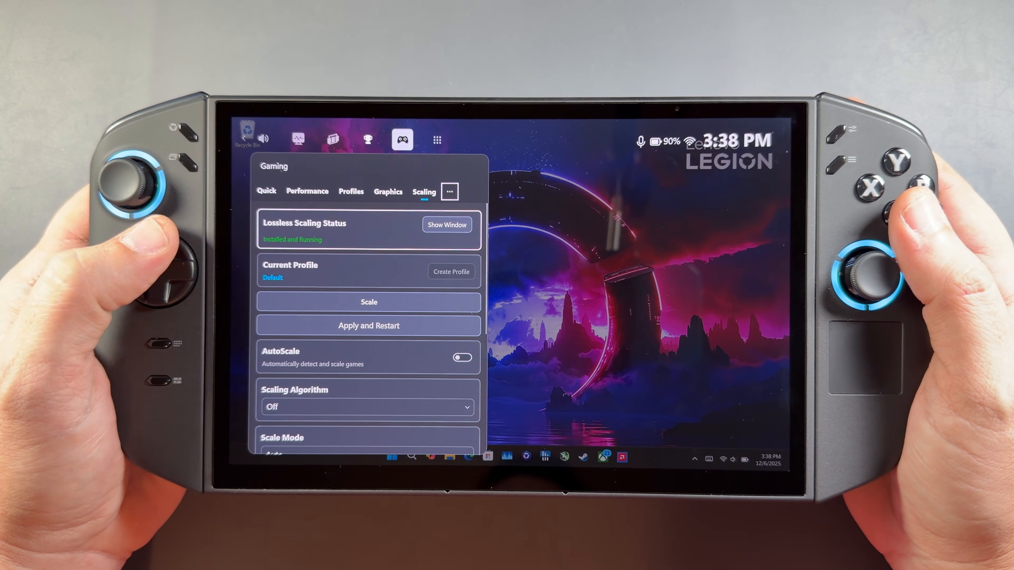
click(266, 194)
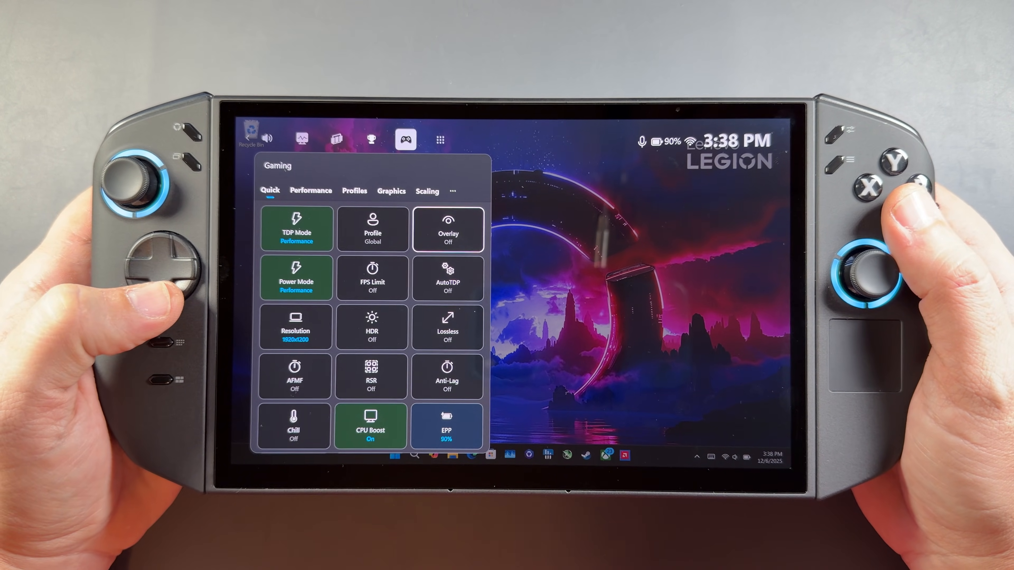
click(446, 230)
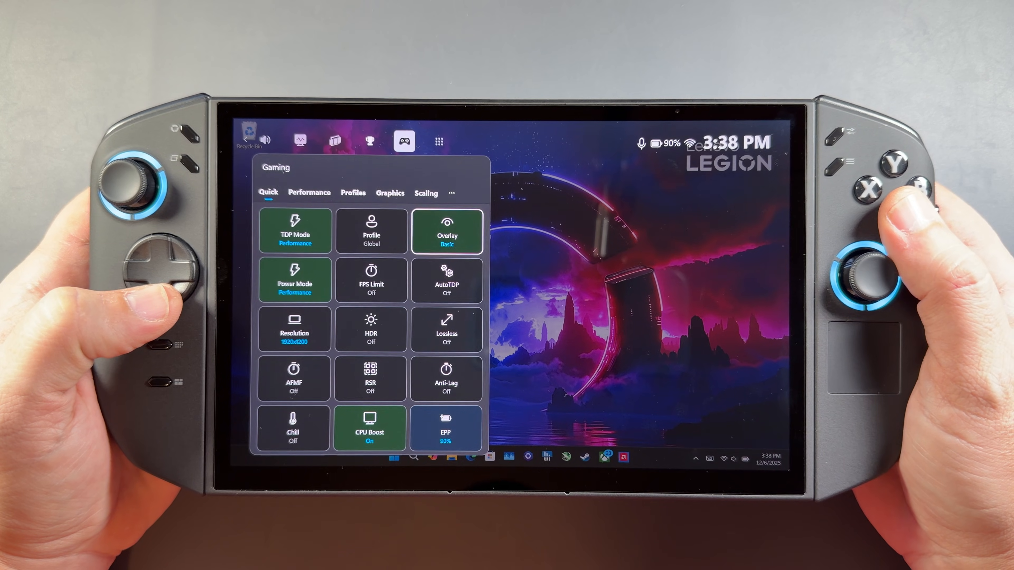
click(446, 230)
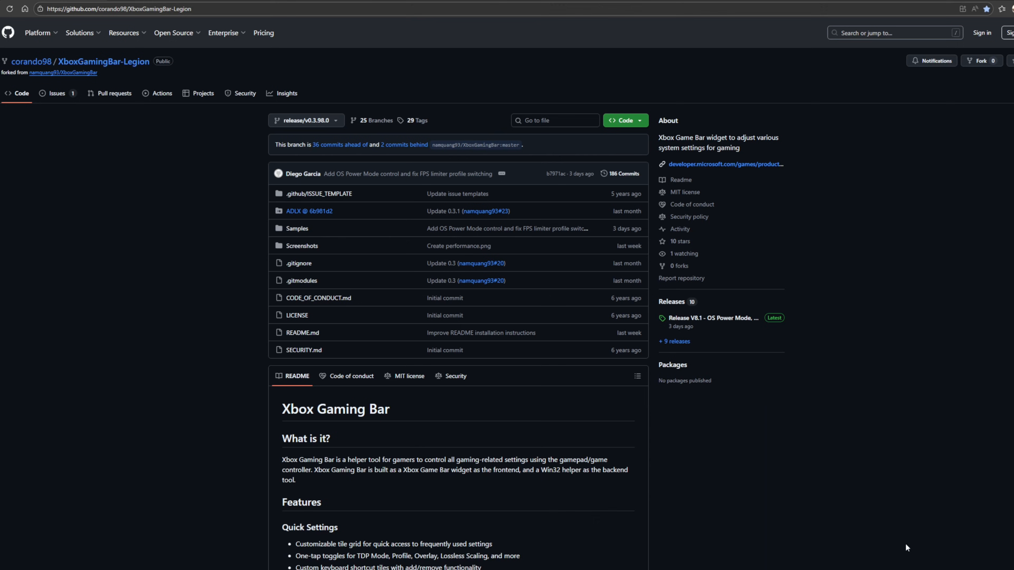
mouse_move(907, 547)
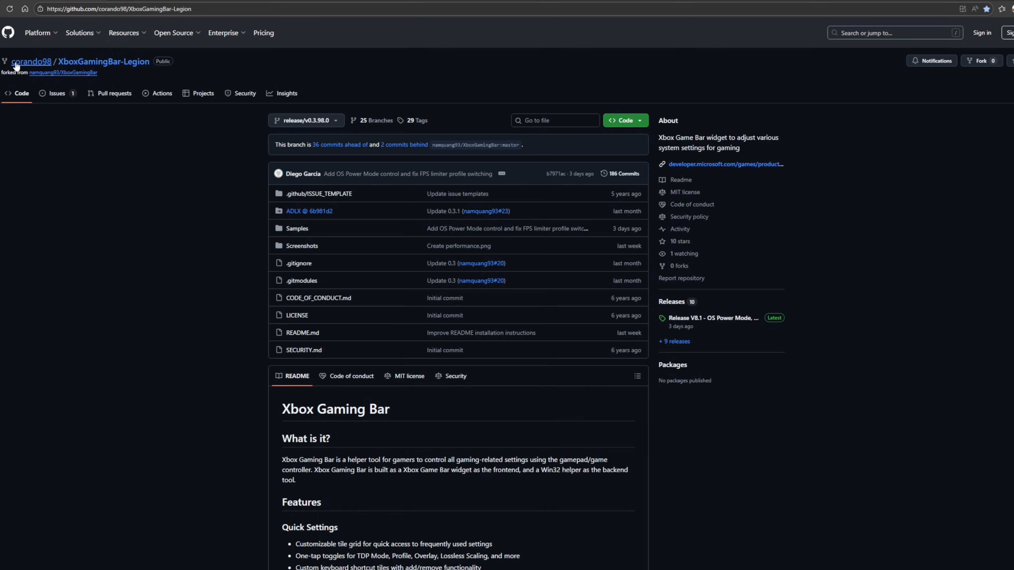
mouse_move(31, 62)
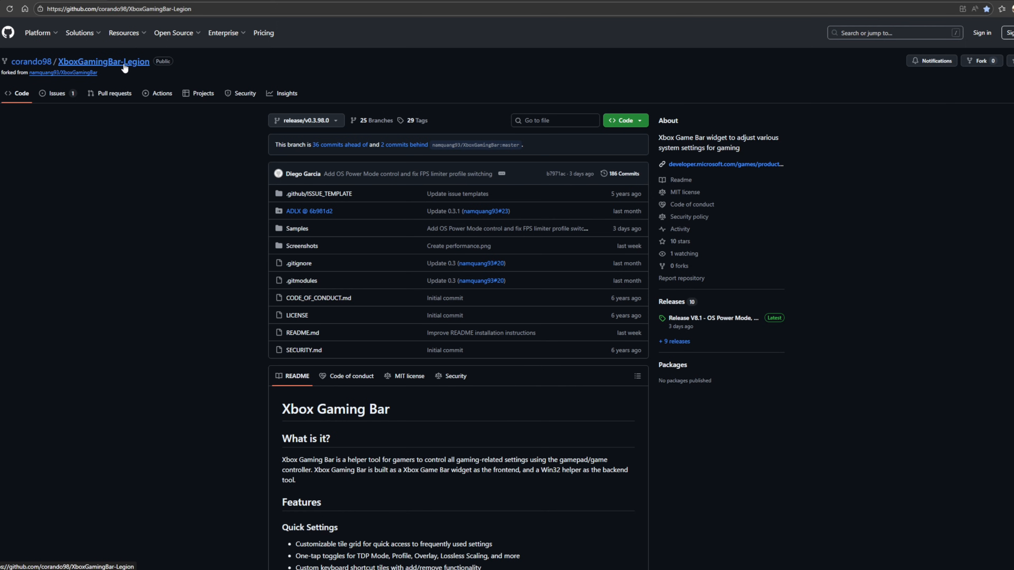
mouse_move(12, 89)
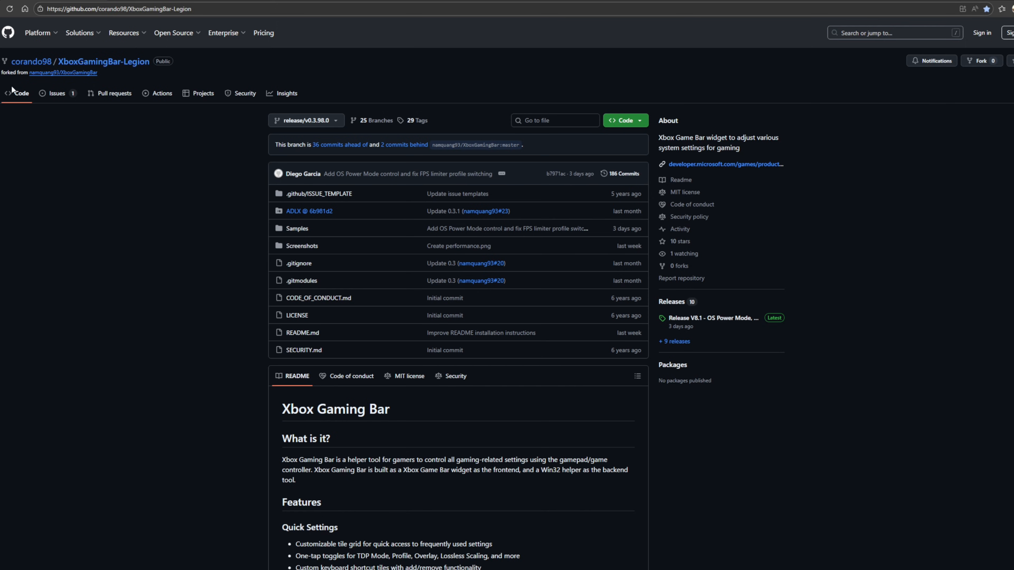
Follow the 'forked from' links to namquang93/XboxGamingBar and then microsoft/XboxGameBarSamples
click(63, 72)
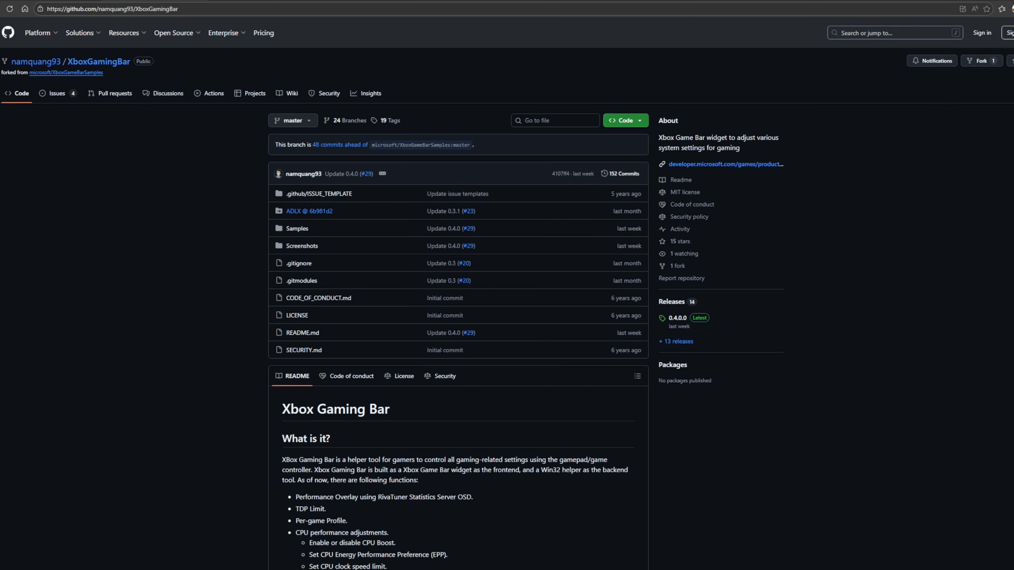
mouse_move(161, 60)
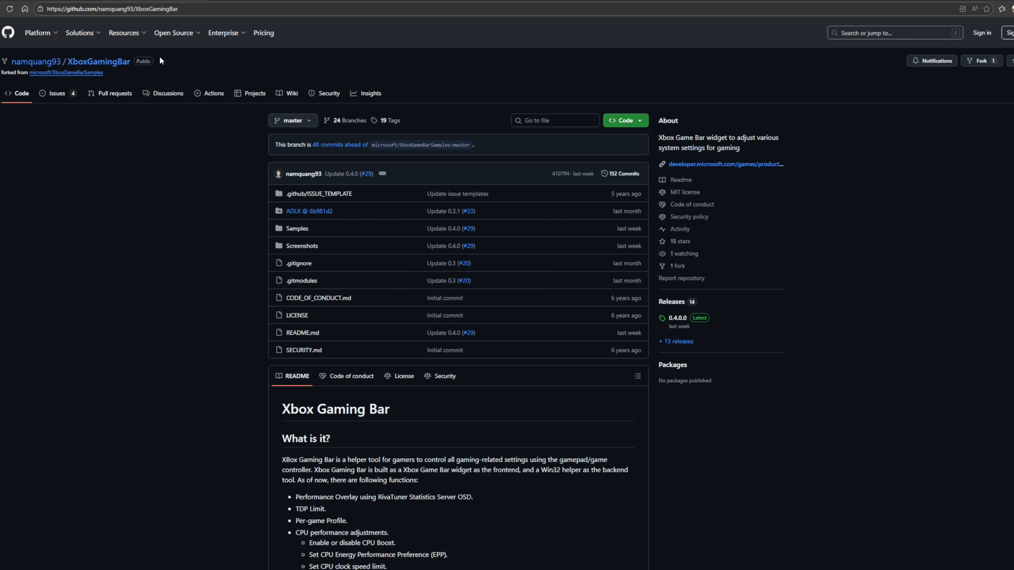
mouse_move(426, 505)
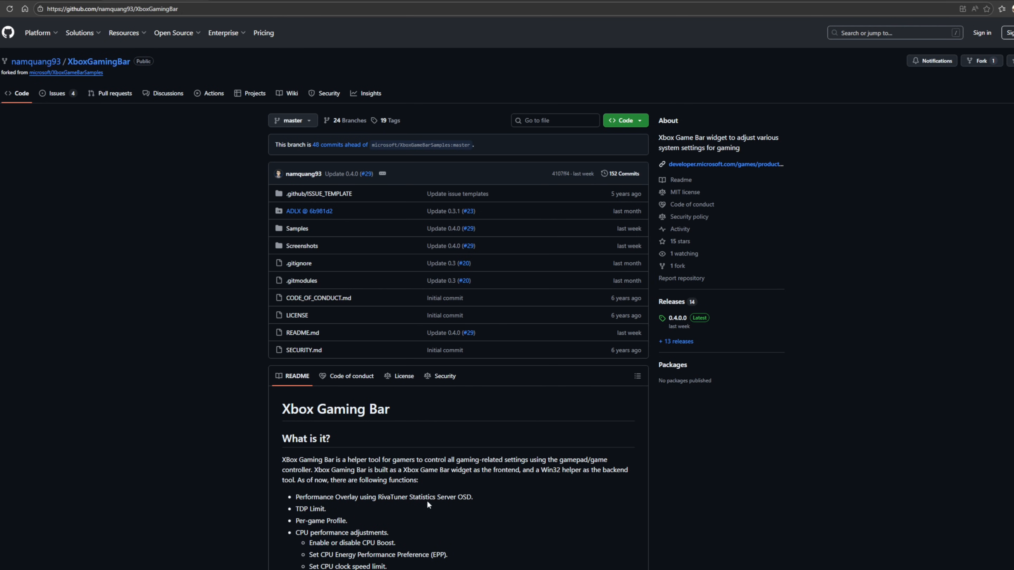
mouse_move(65, 72)
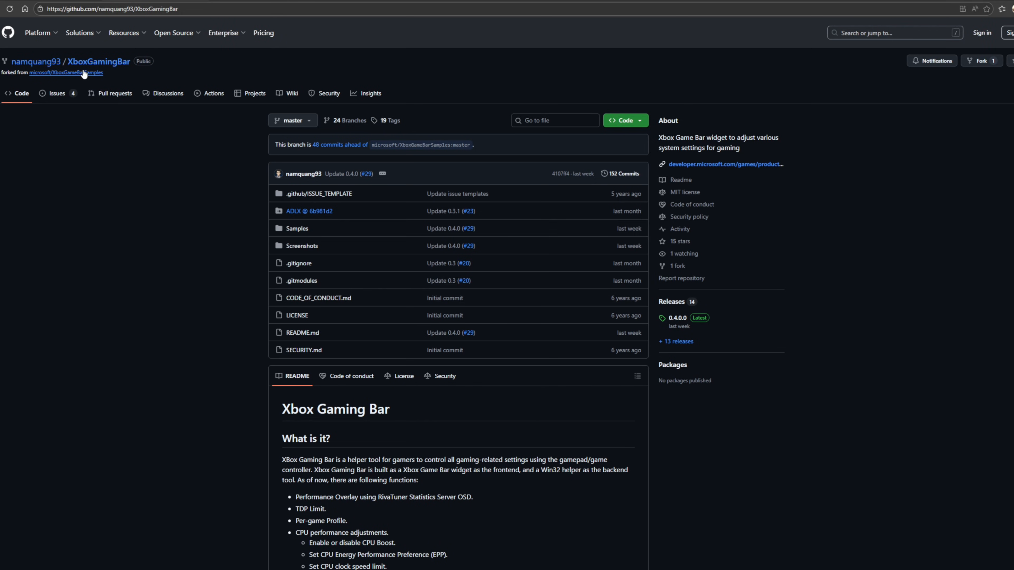
click(65, 73)
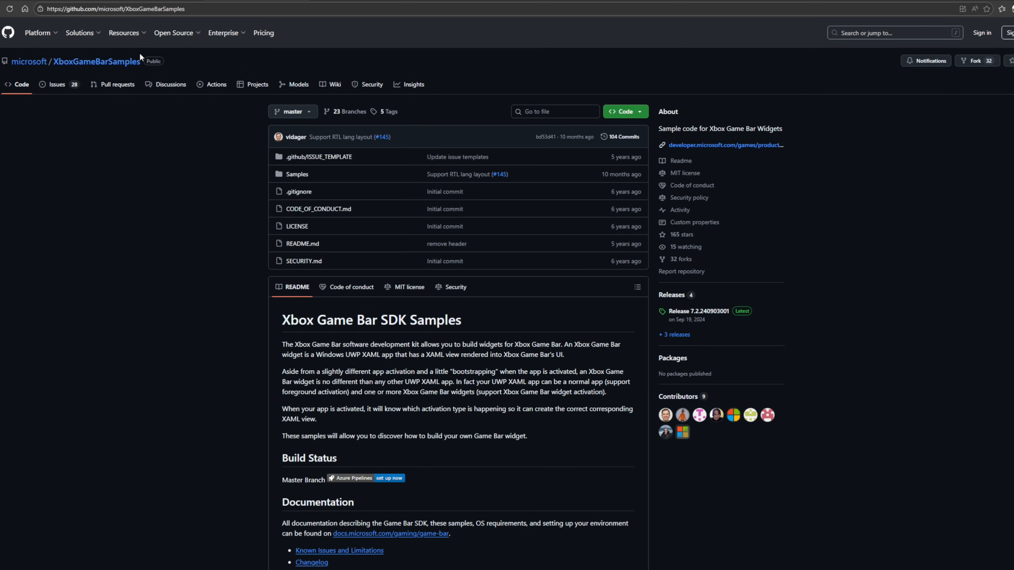
mouse_move(106, 454)
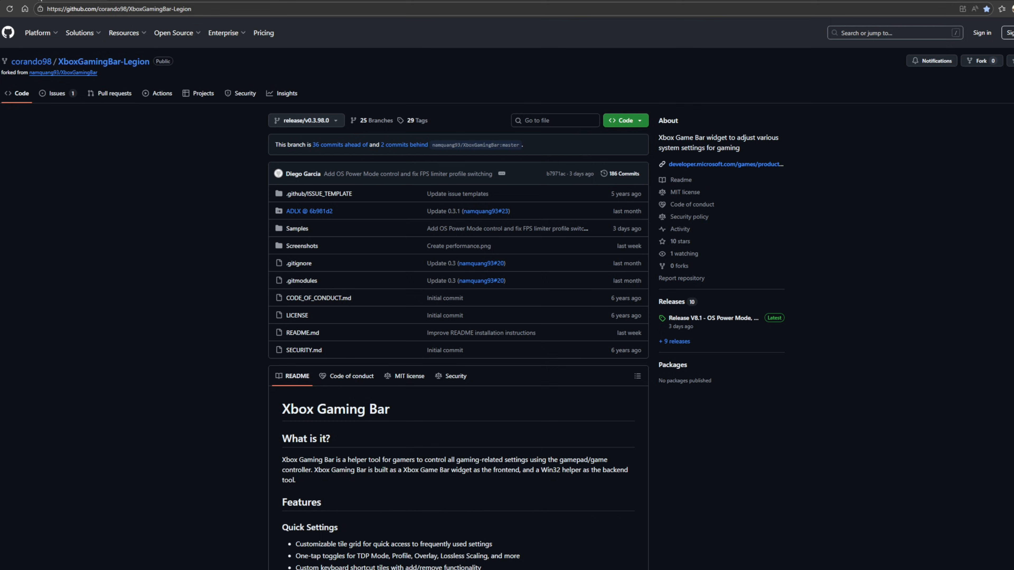
mouse_move(812, 377)
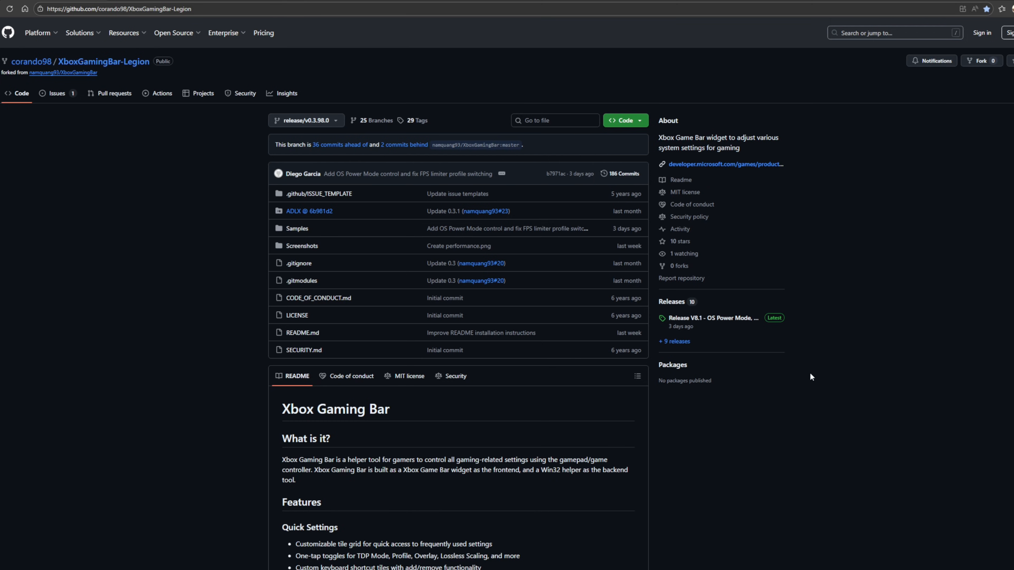
Scroll the XboxGamingBar-Legion README down to the Quick Settings and Performance Control screenshots
scroll(down, 3)
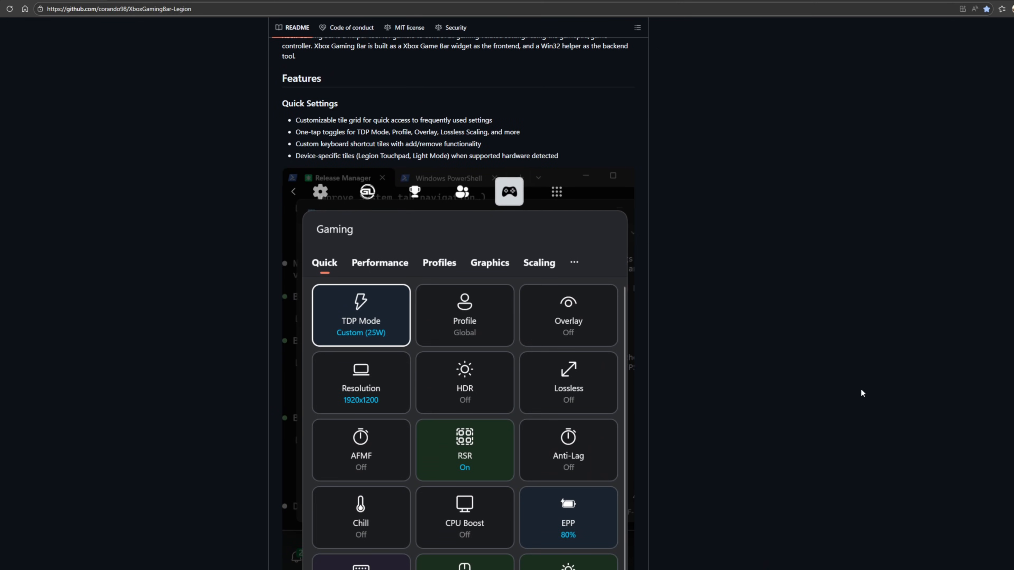
scroll(down, 3)
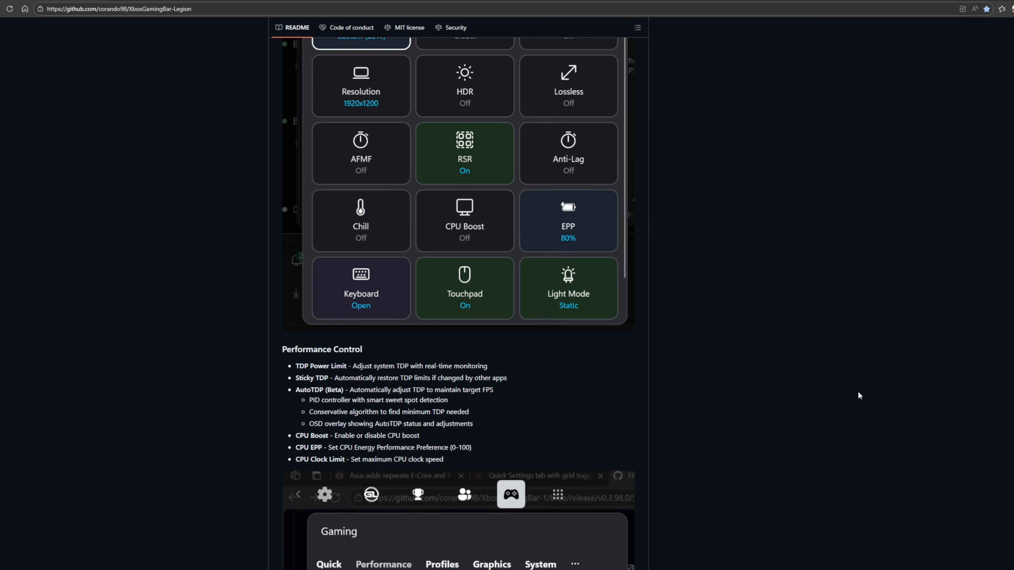